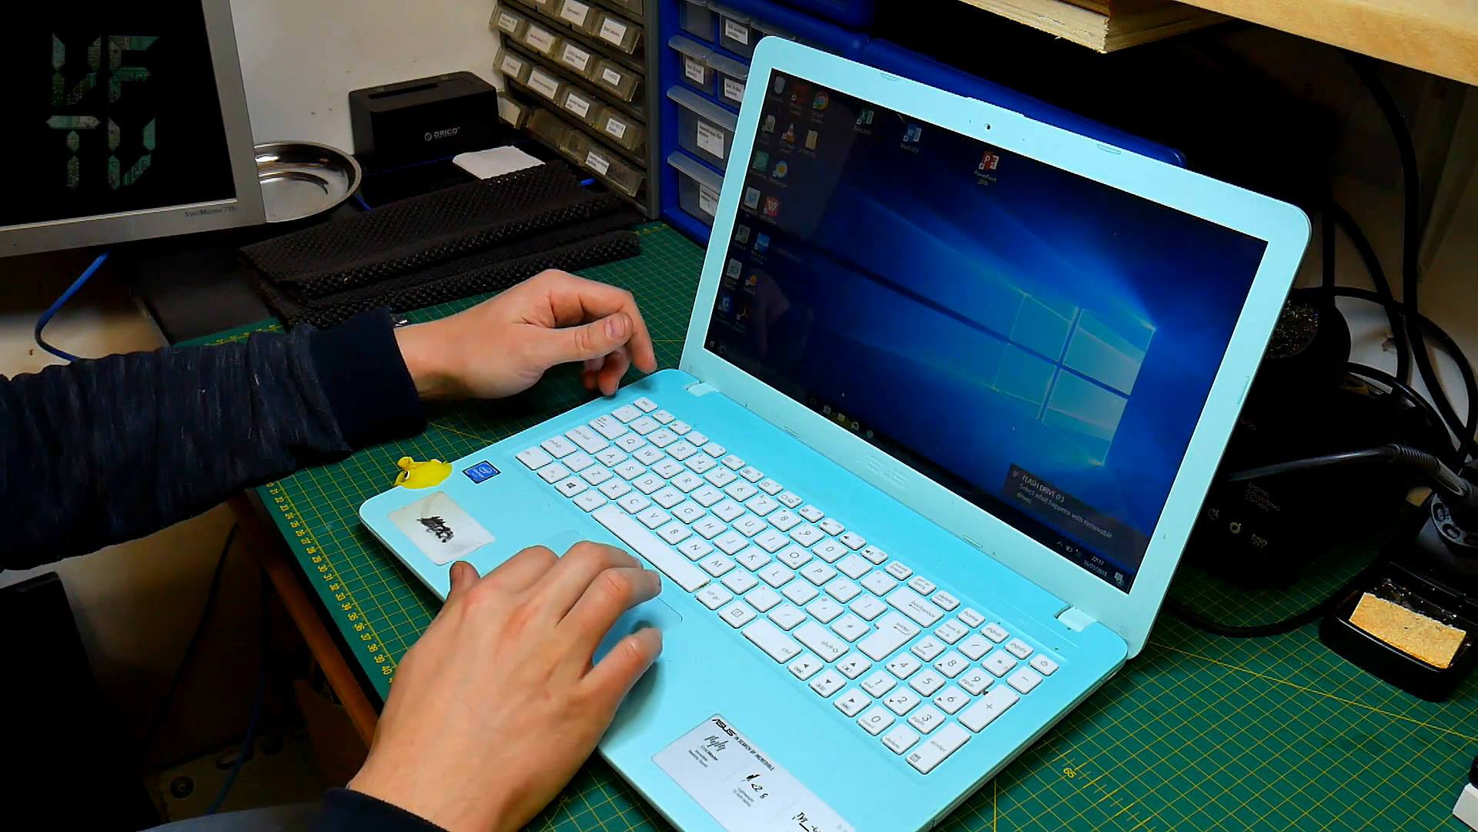
Step: Open the AutoPlay options for the FLASH DRIVE (F:) from its notification
click(1055, 481)
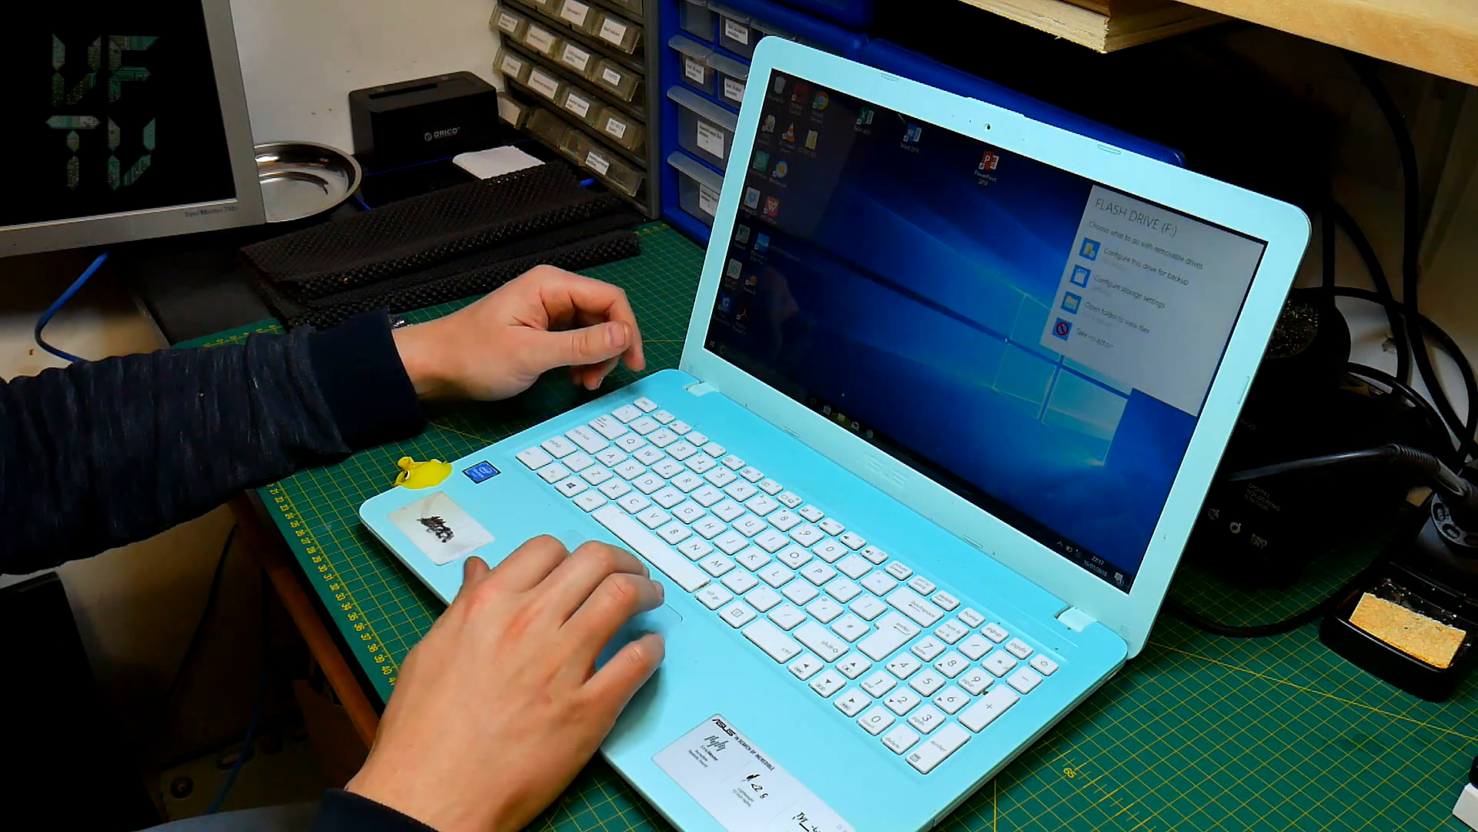